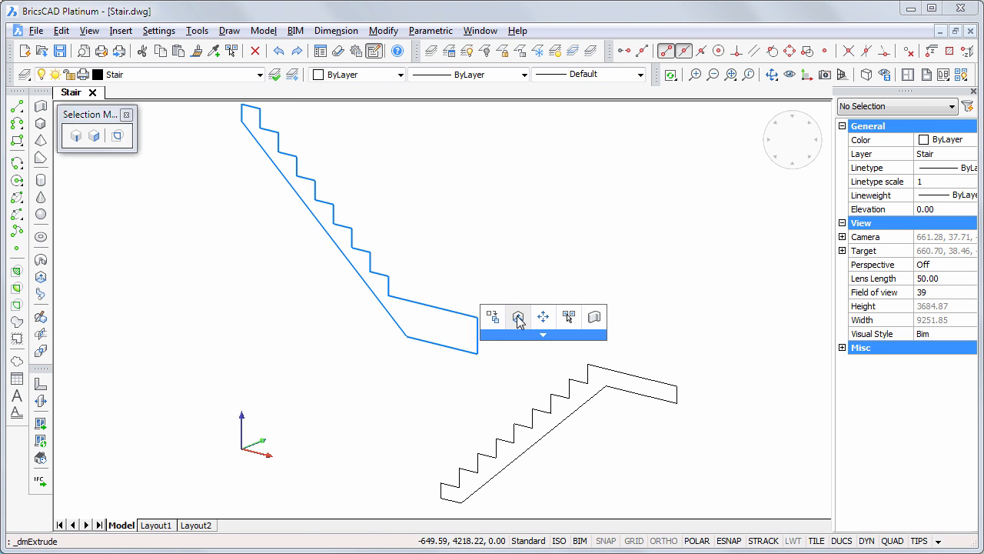
Extrude the upper and lower stair profiles into solid concrete flights.
click(518, 317)
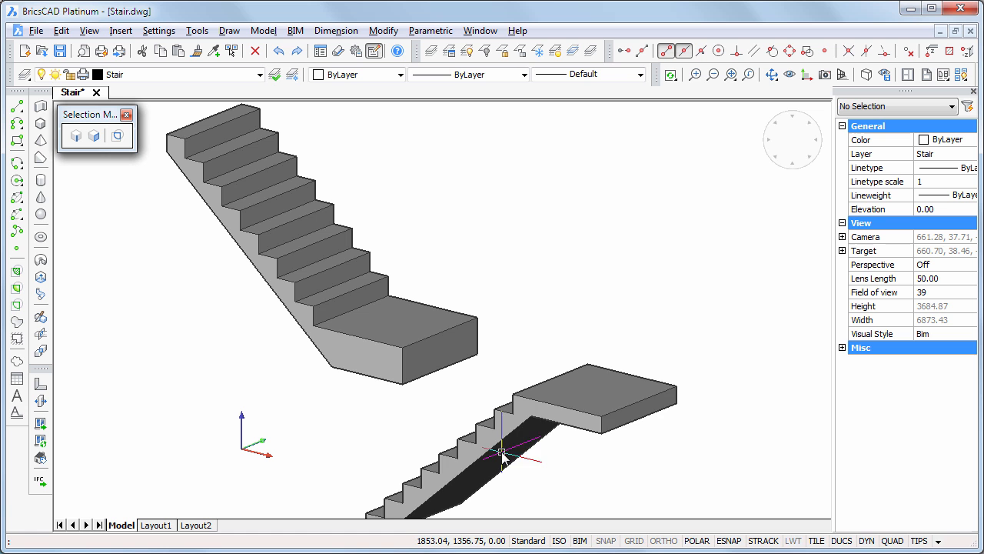
click(500, 449)
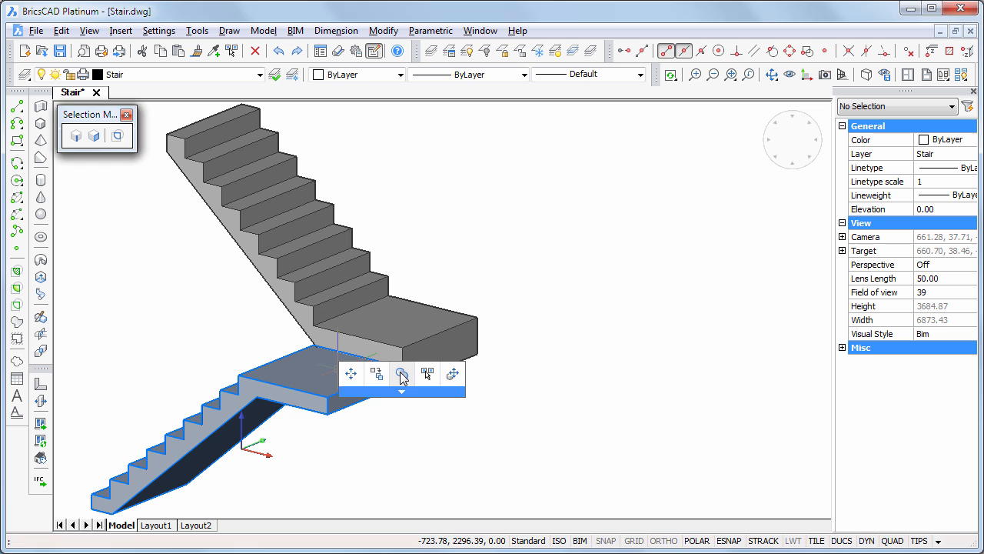
Union the two extruded flight solids into a single staircase.
click(401, 374)
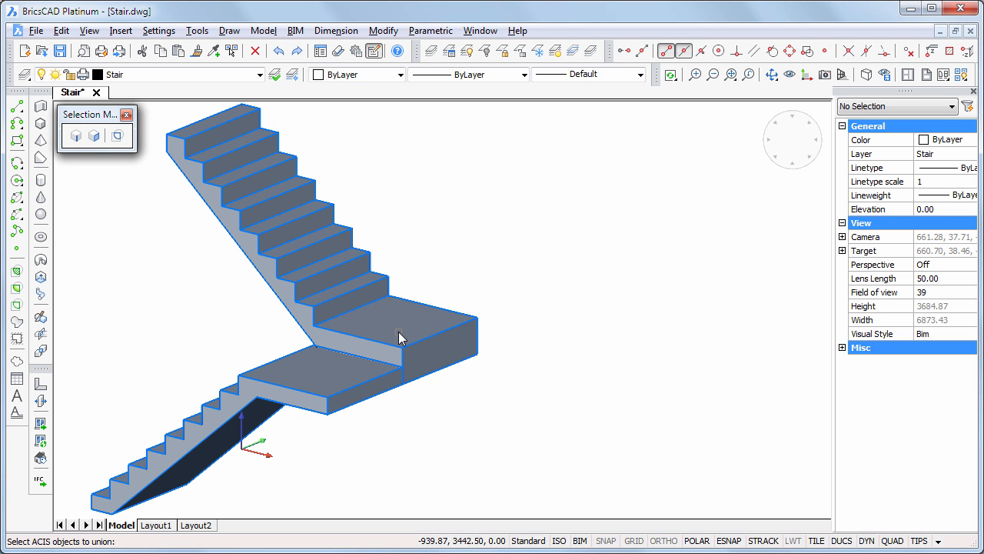
mouse_move(449, 382)
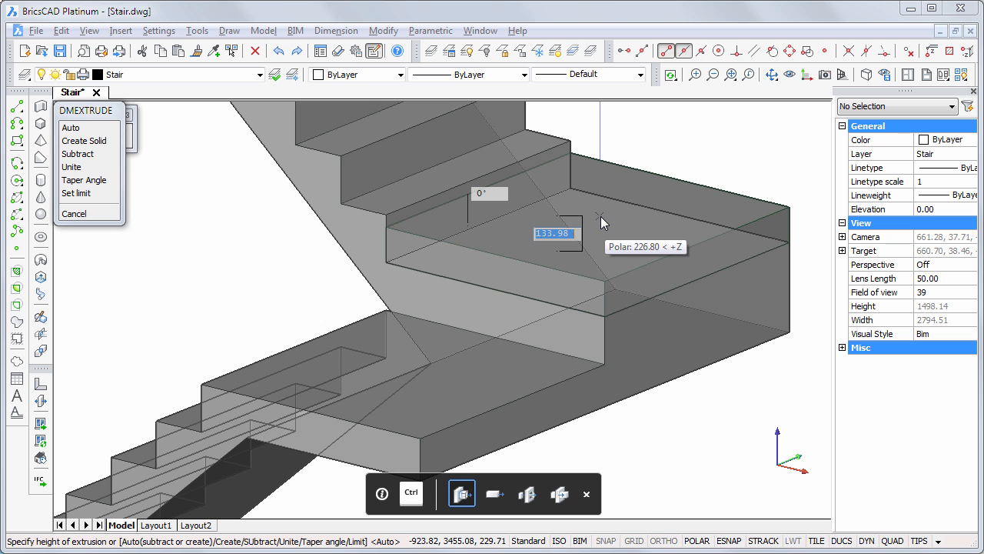
Extrude both landing top faces into 40-thick tread slab solids.
text(40)
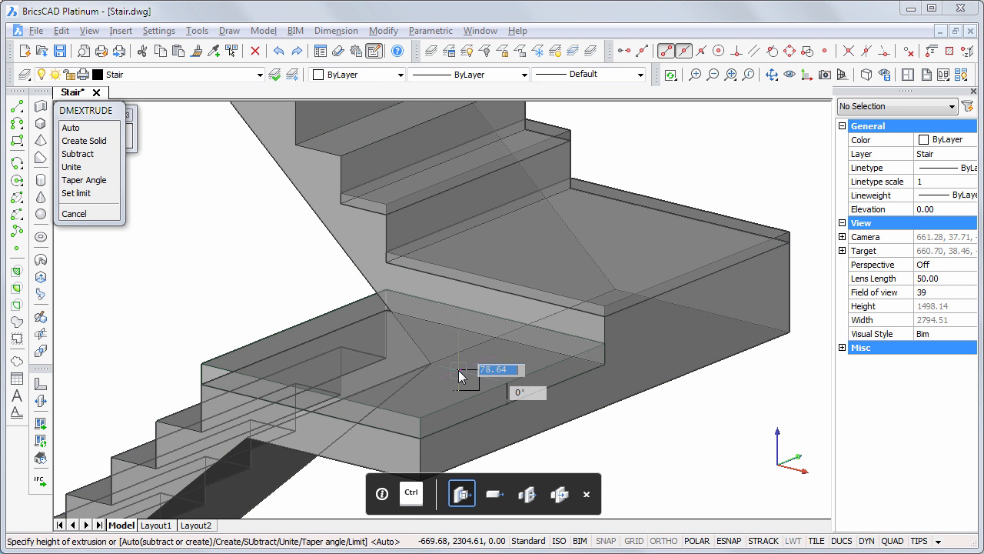
text(40)
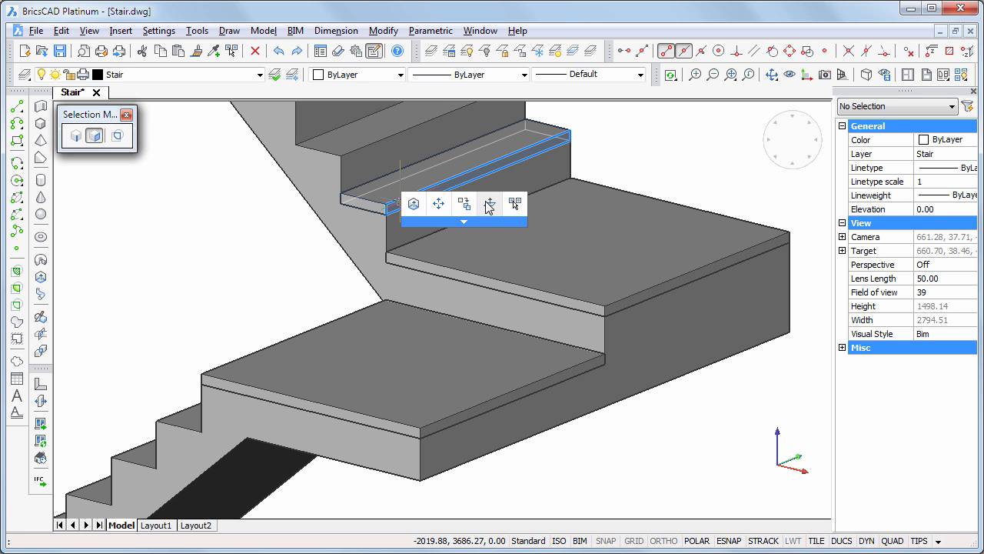
Push the landing slab front faces out by 5 to form an overhang.
click(489, 203)
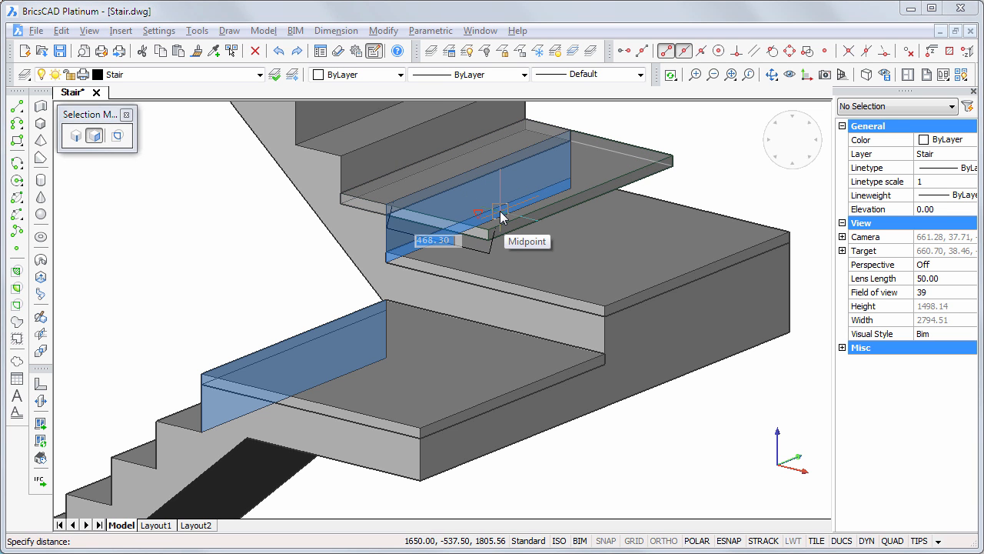
text(5)
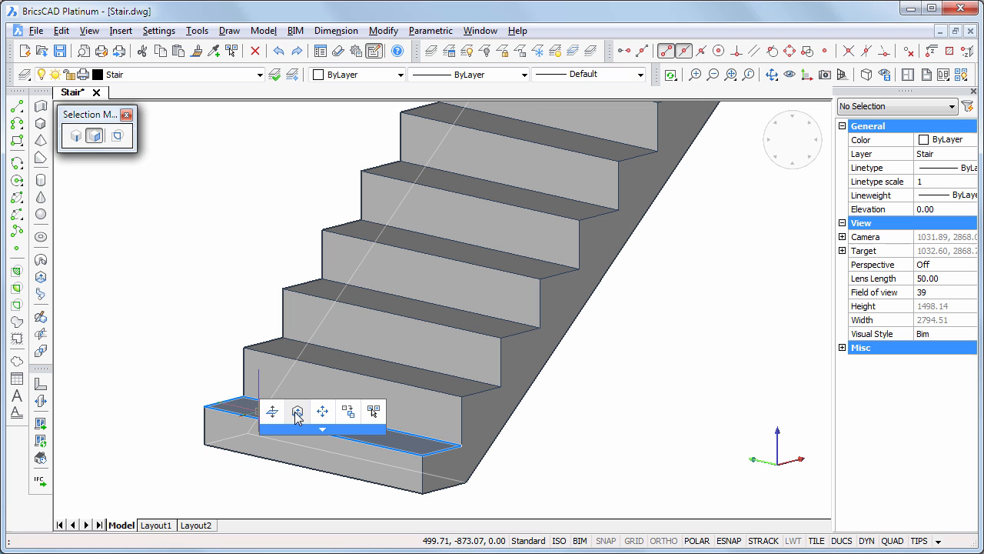
Extrude a tread solid on the bottom step and push its front face outward.
click(297, 412)
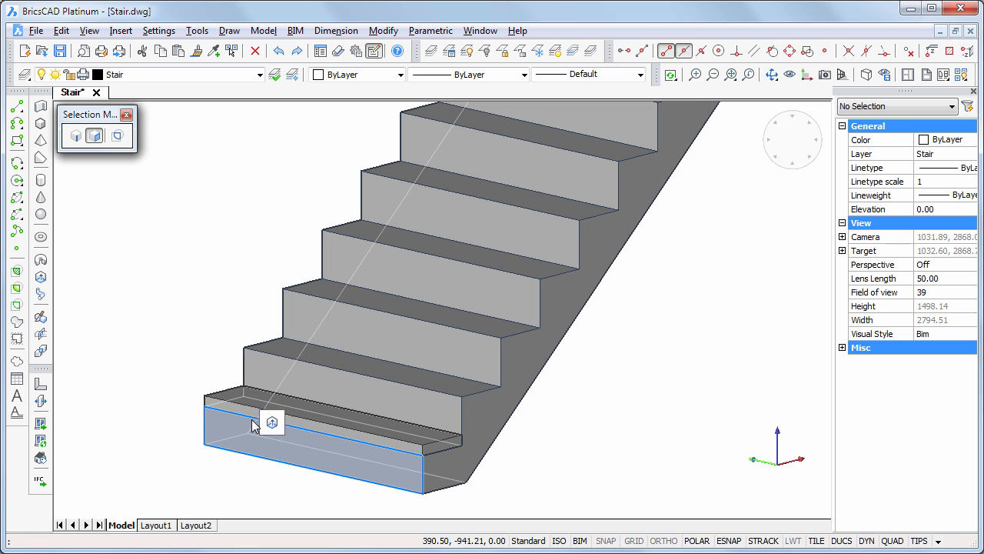
click(270, 421)
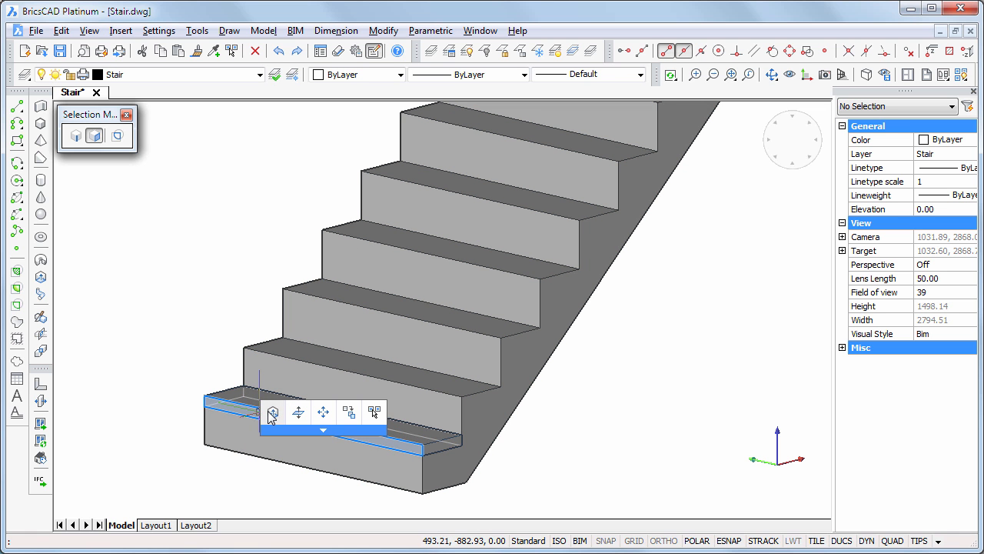
click(299, 412)
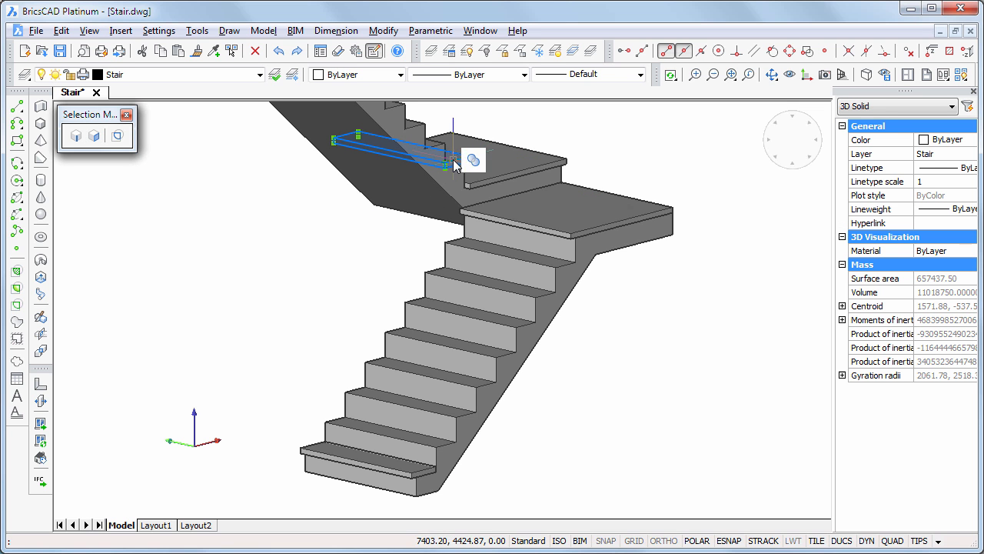
Move the landing and bottom-step tread solids onto the Steps layer.
click(546, 207)
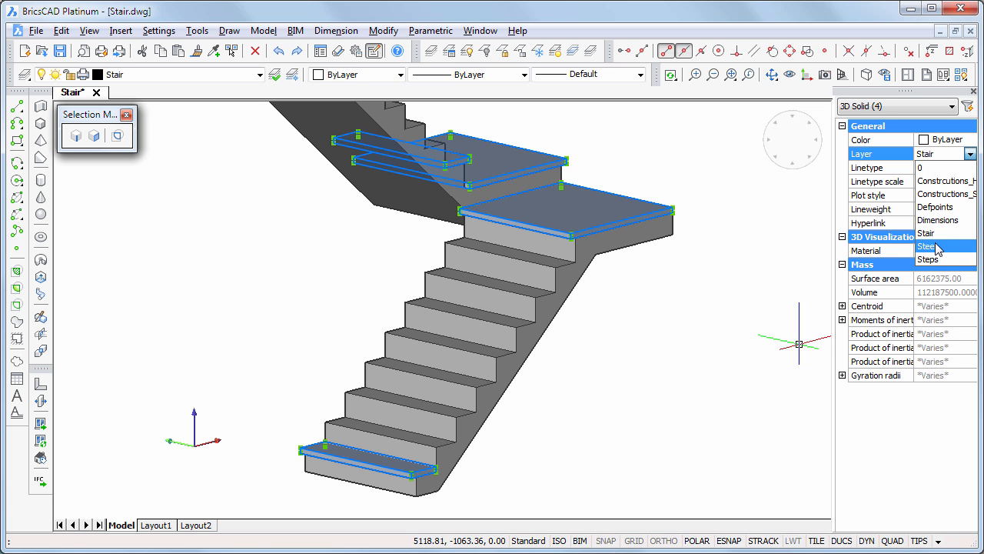
click(928, 258)
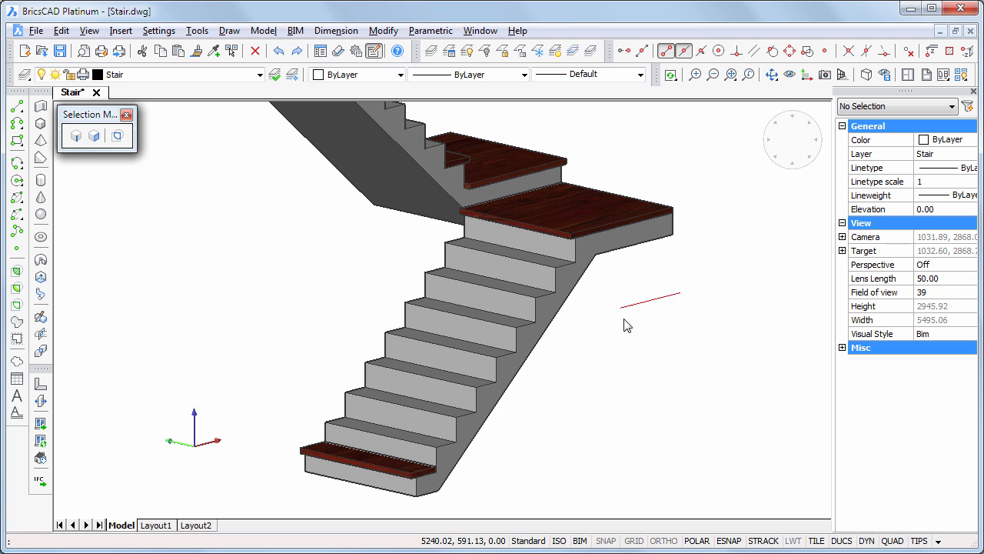
Copy the bottom wooden tread onto every step of the lower flight.
click(392, 462)
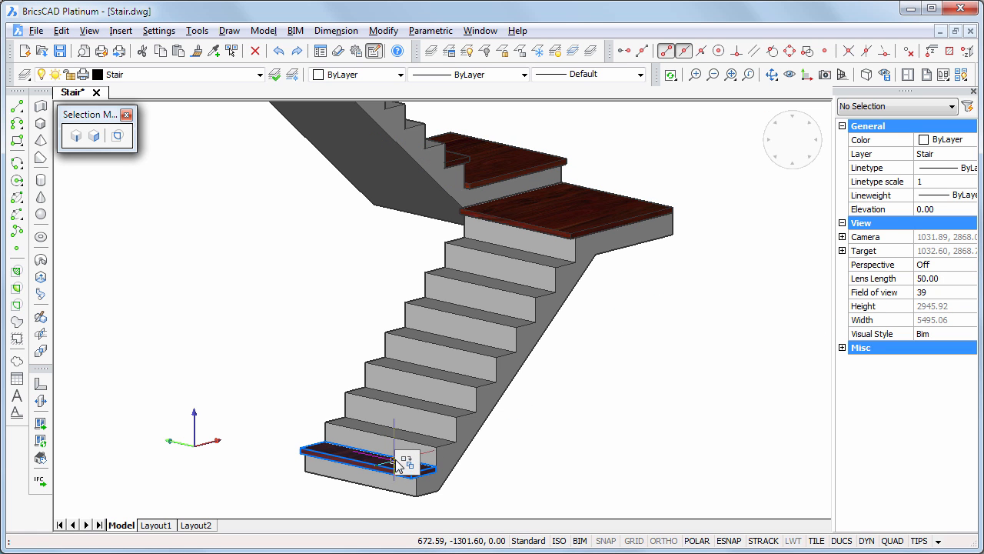
click(399, 462)
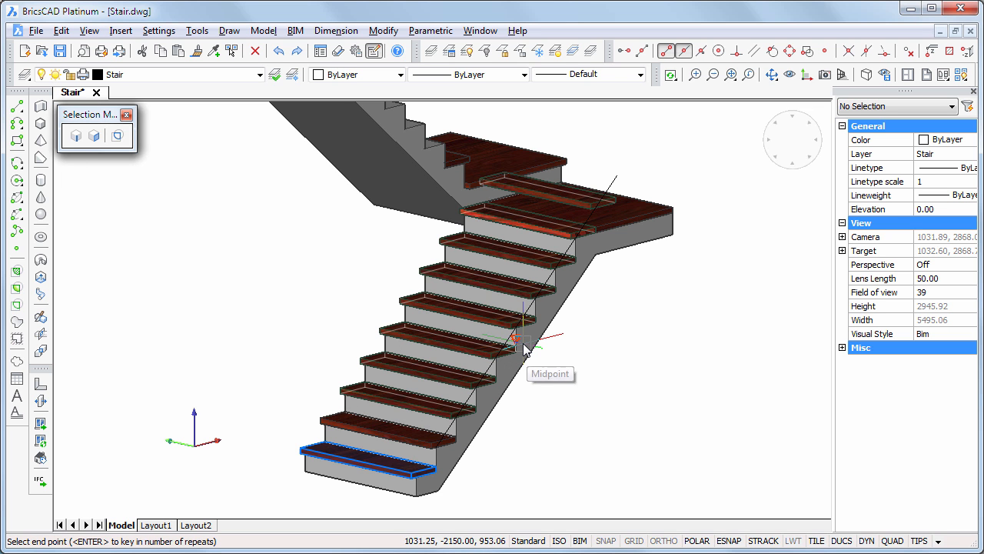
mouse_move(658, 206)
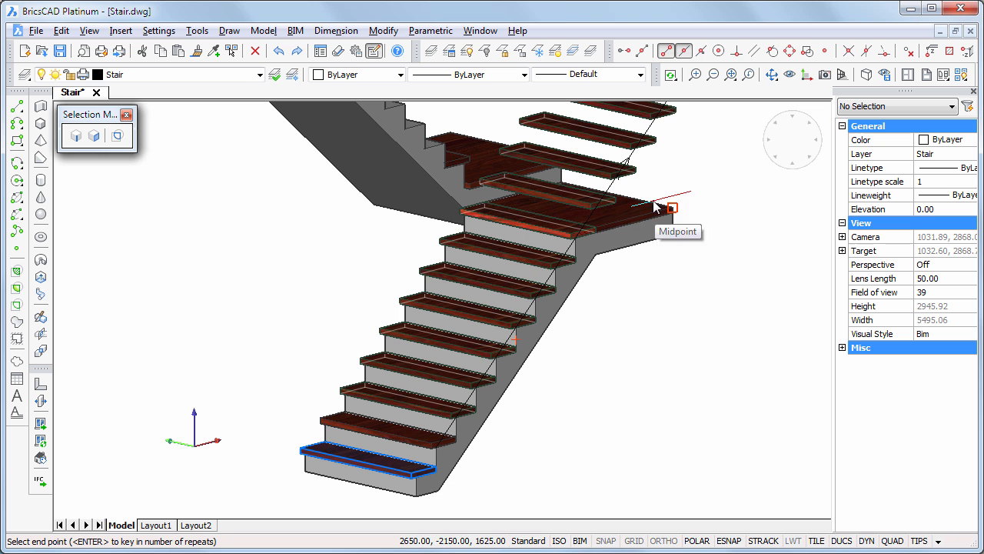
mouse_move(510, 361)
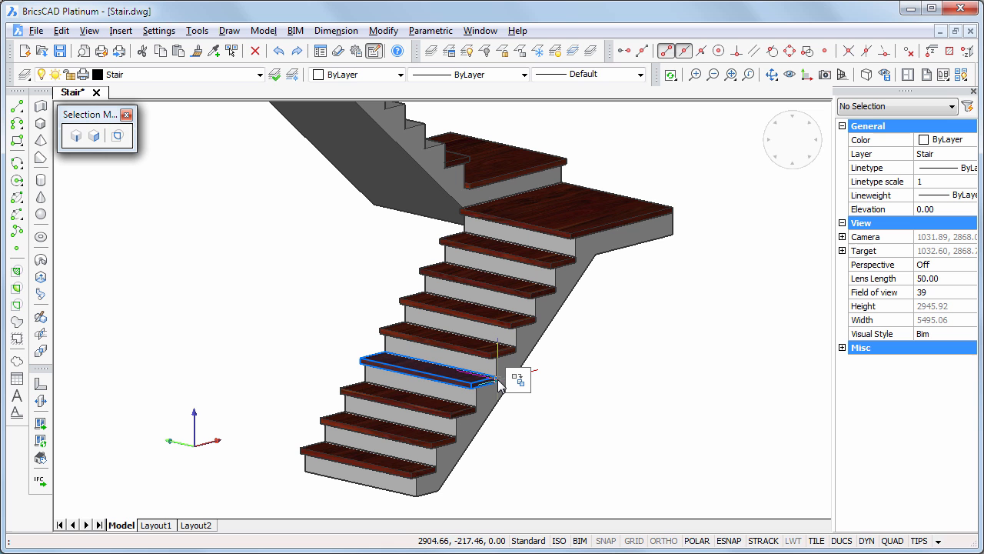
click(654, 406)
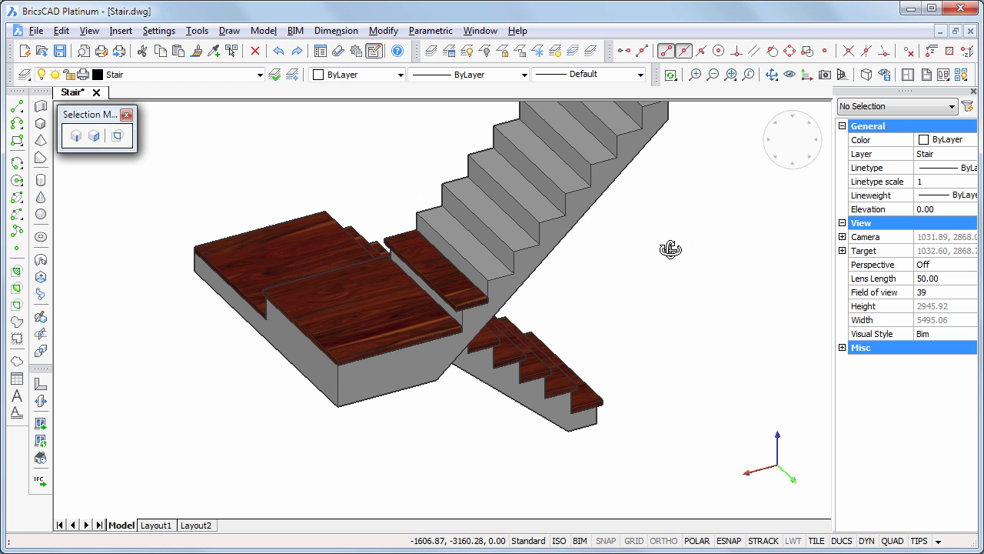
drag(670, 249, 407, 403)
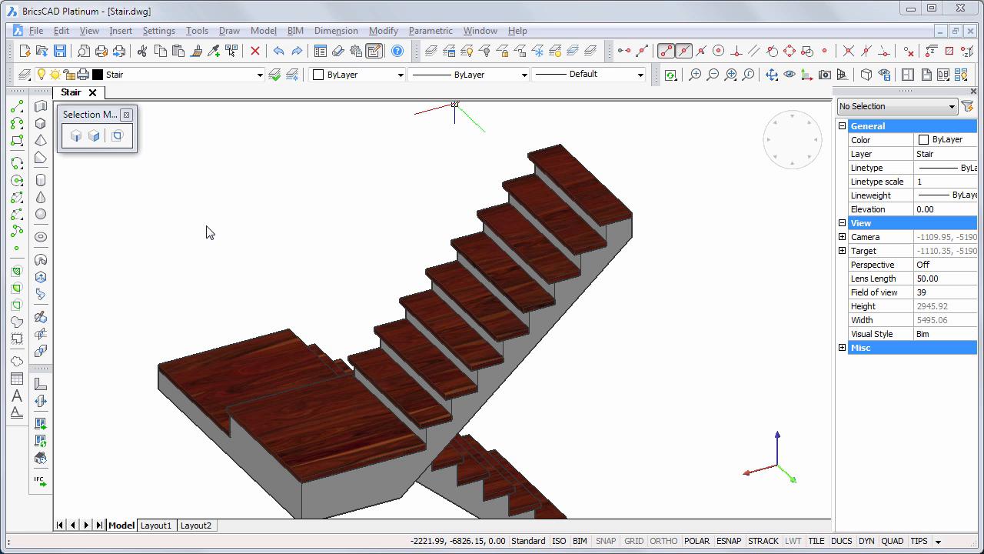
mouse_move(261, 73)
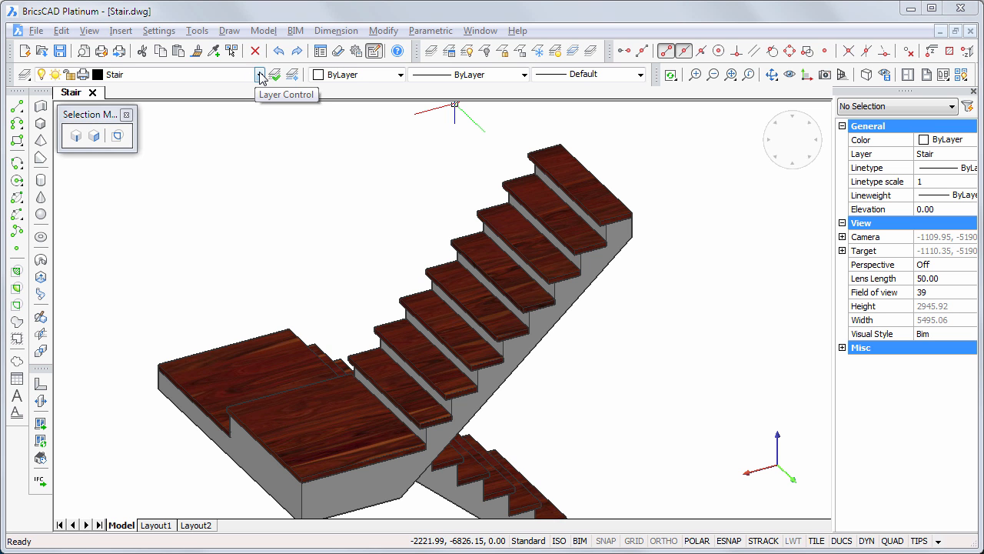
Switch on the Constructions_Handrail layer to show the handrail guide line.
click(260, 74)
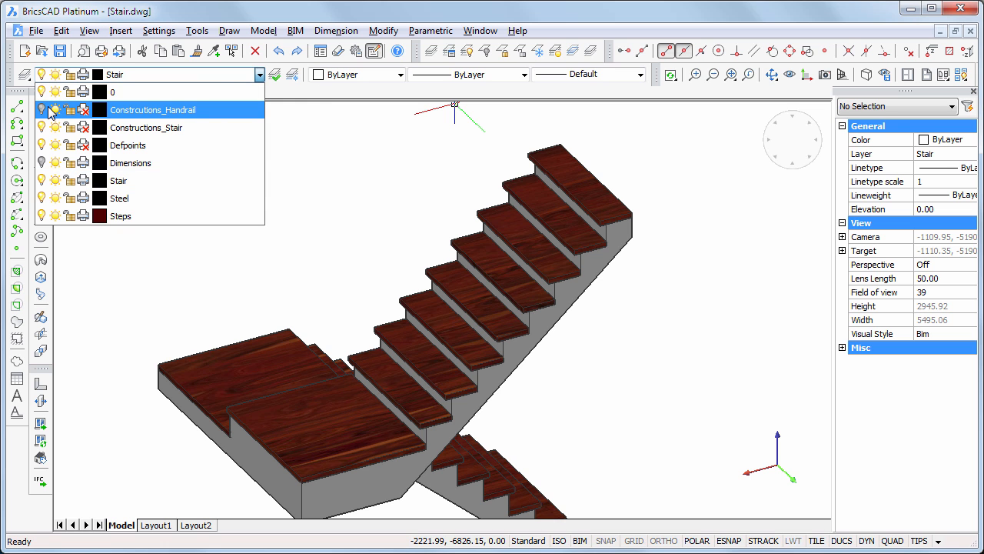
mouse_move(44, 114)
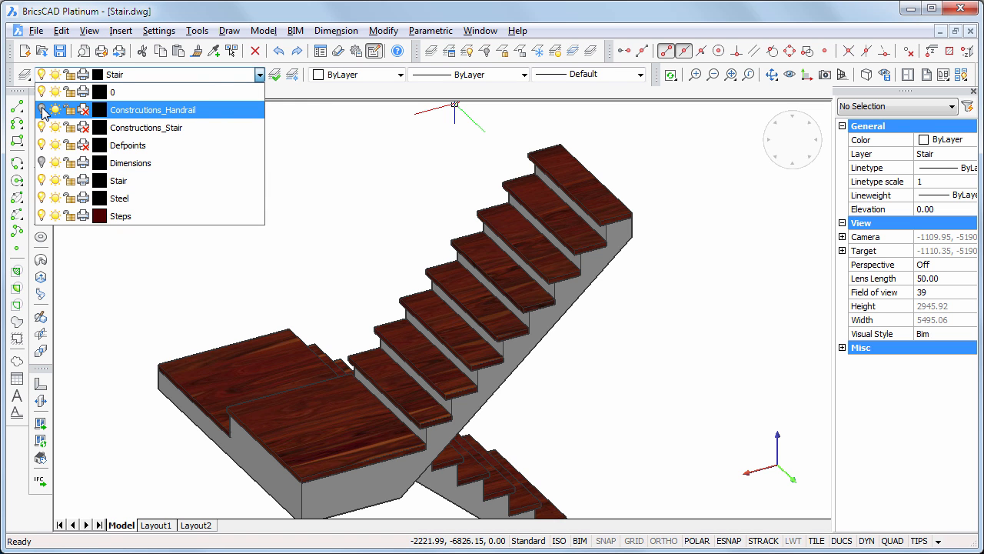
click(146, 126)
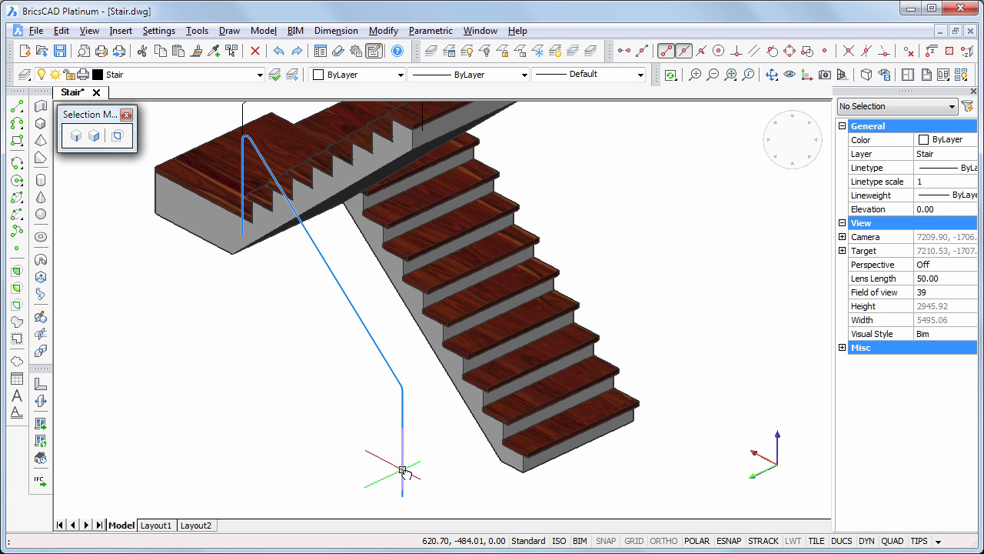
Draw the handrail path from tread midpoints using tracking values 200 and 100.
click(403, 469)
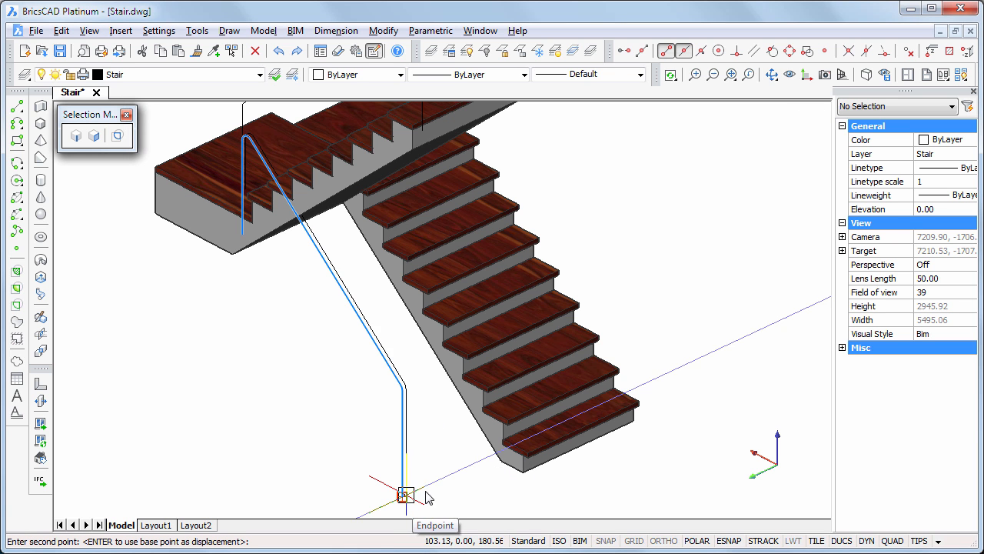
mouse_move(446, 471)
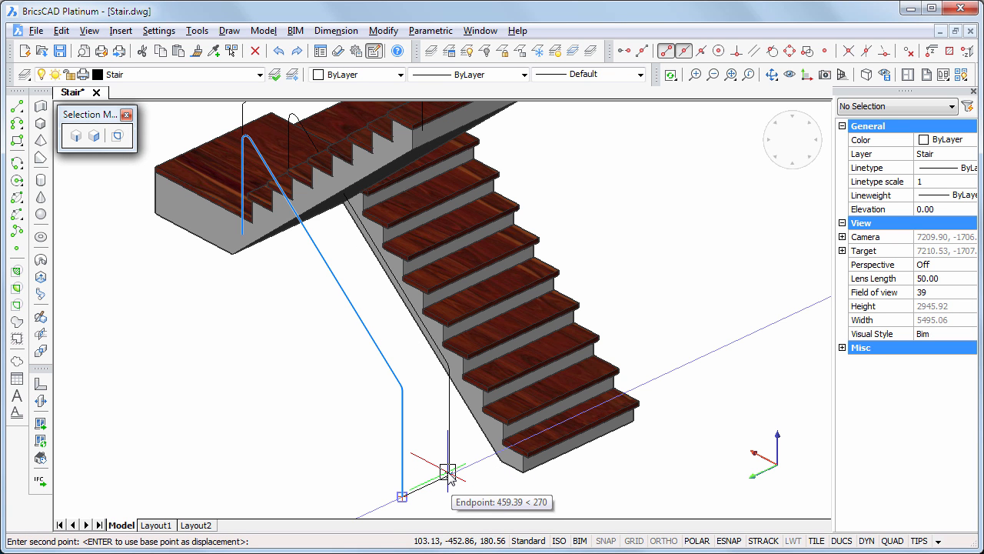
text(200)
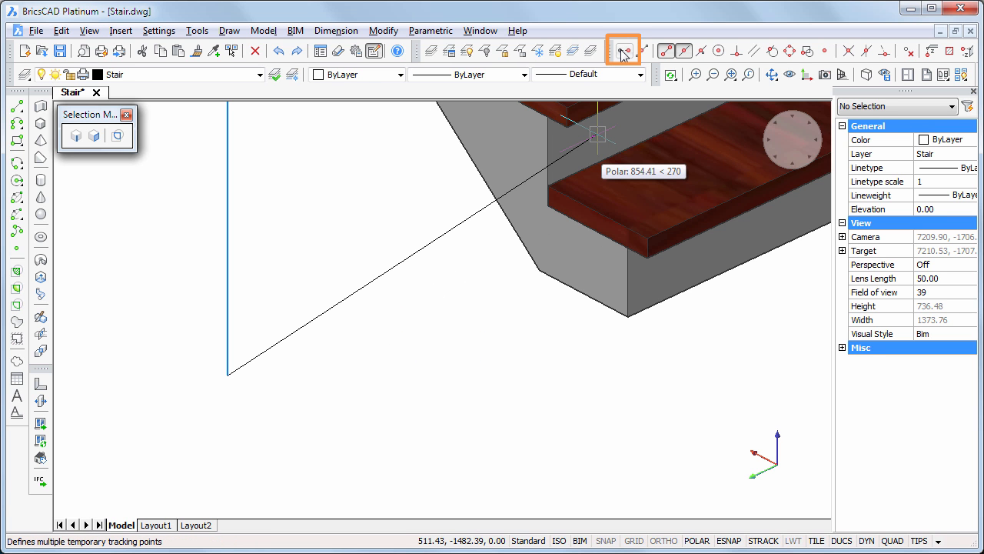
mouse_move(623, 51)
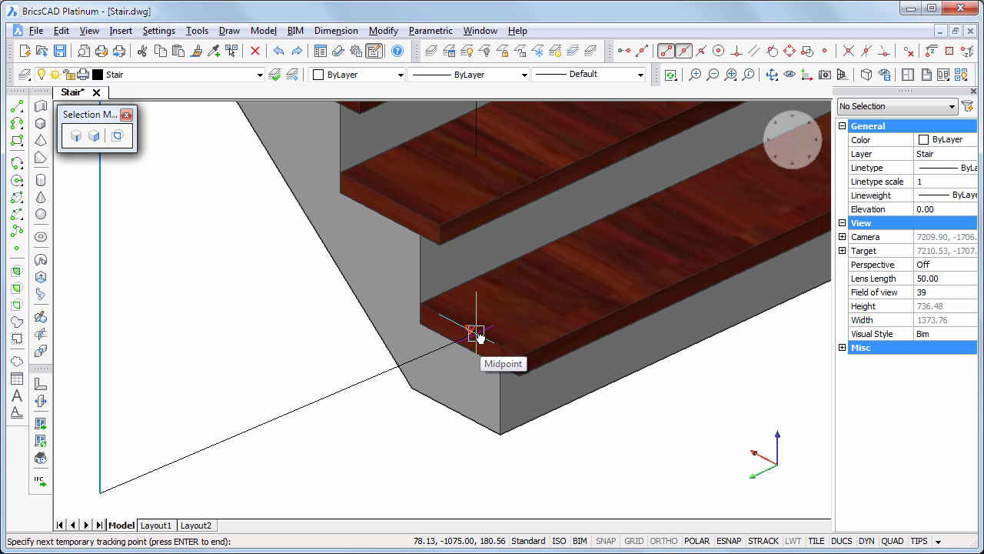
mouse_move(541, 298)
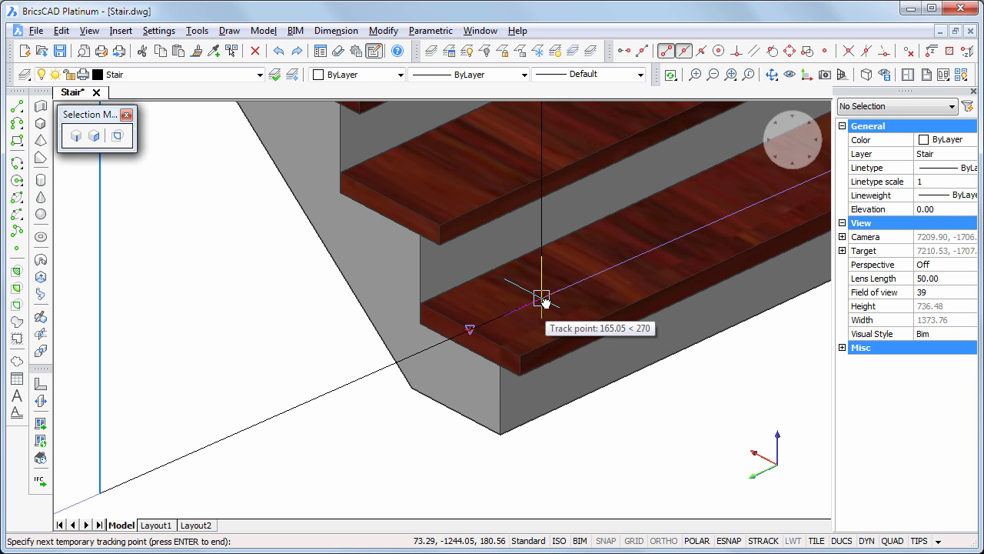
text(100)
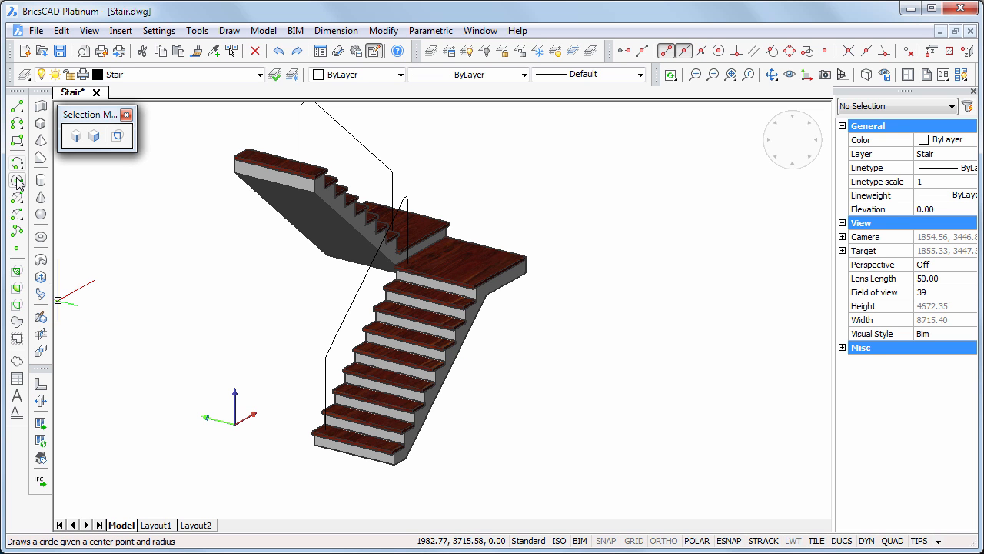
Start a small circle for the handrail cross-section profile.
click(17, 180)
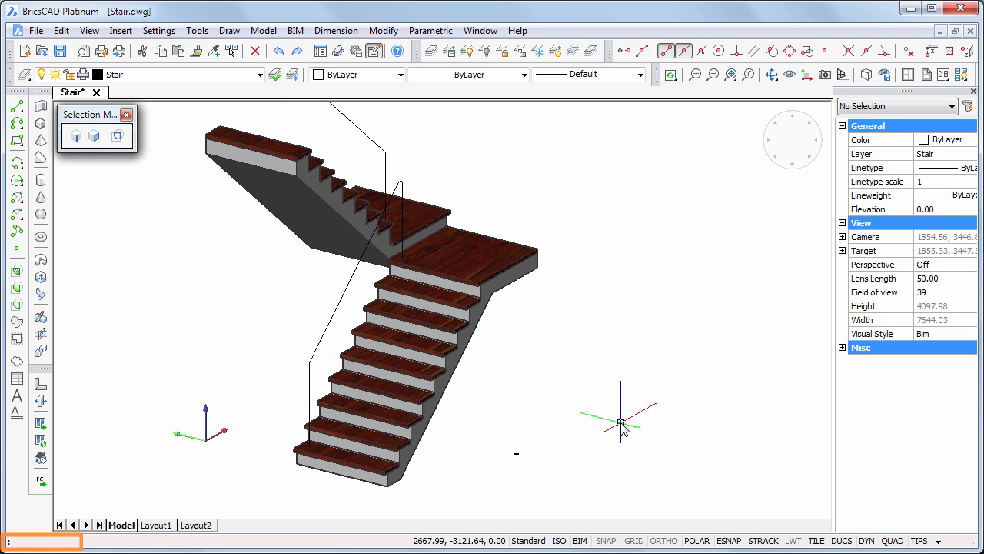
Sweep the circle profile along both handrail paths to form tubular steel handrails on the lower and upper flights.
text(sweep)
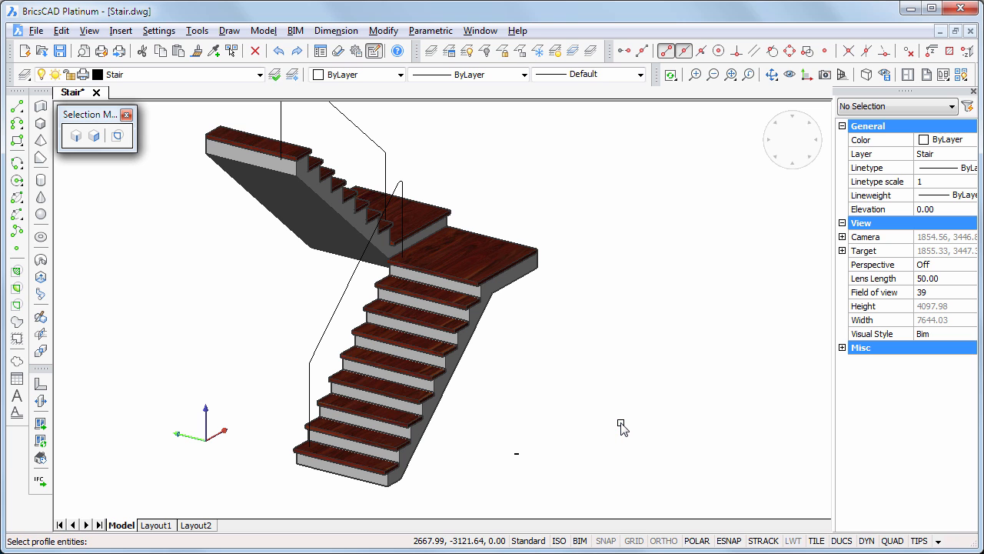
mouse_move(515, 458)
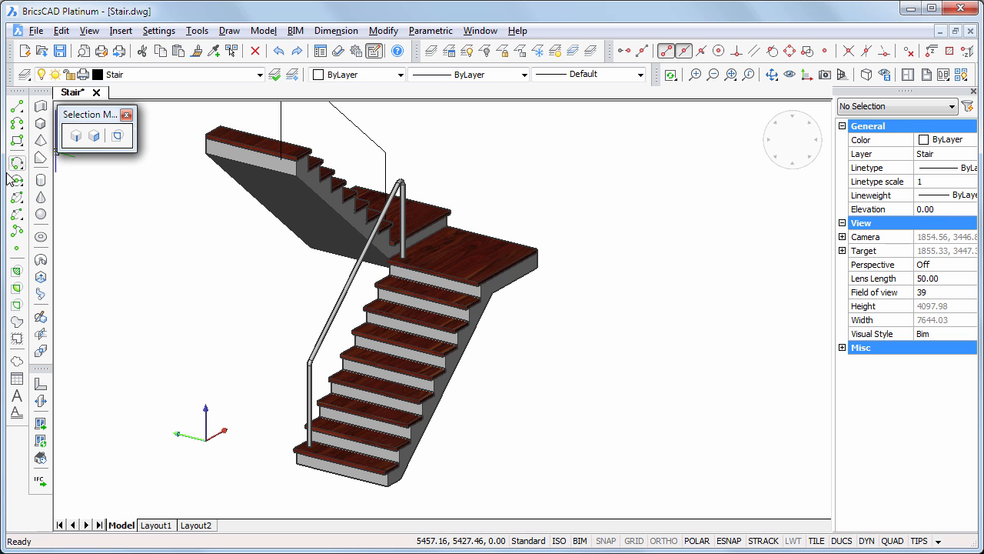
mouse_move(17, 181)
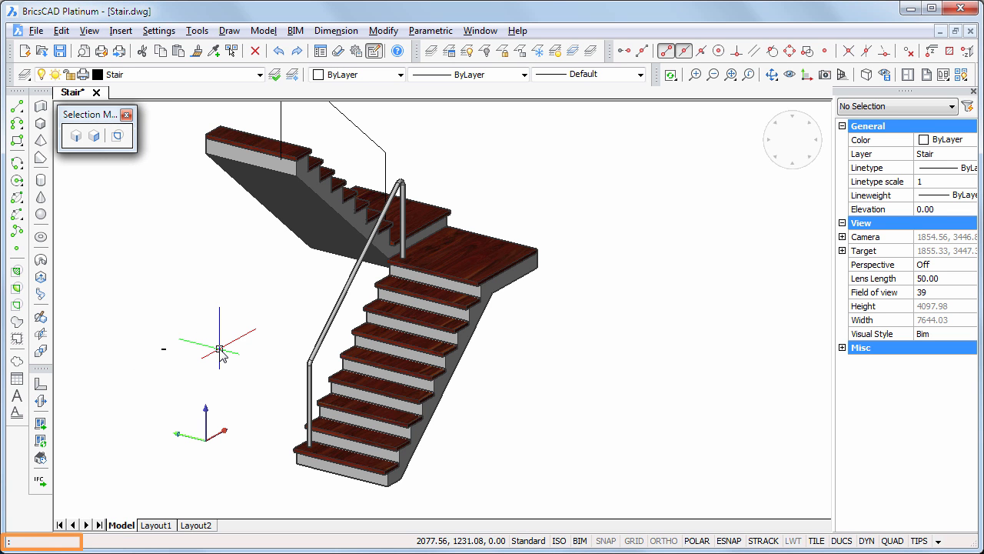
text(sweep)
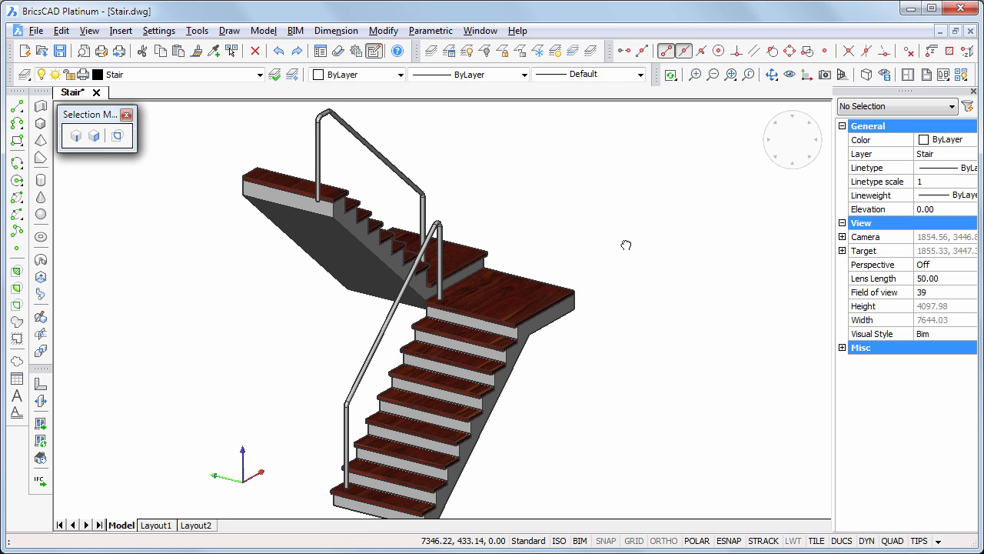
drag(627, 244, 598, 329)
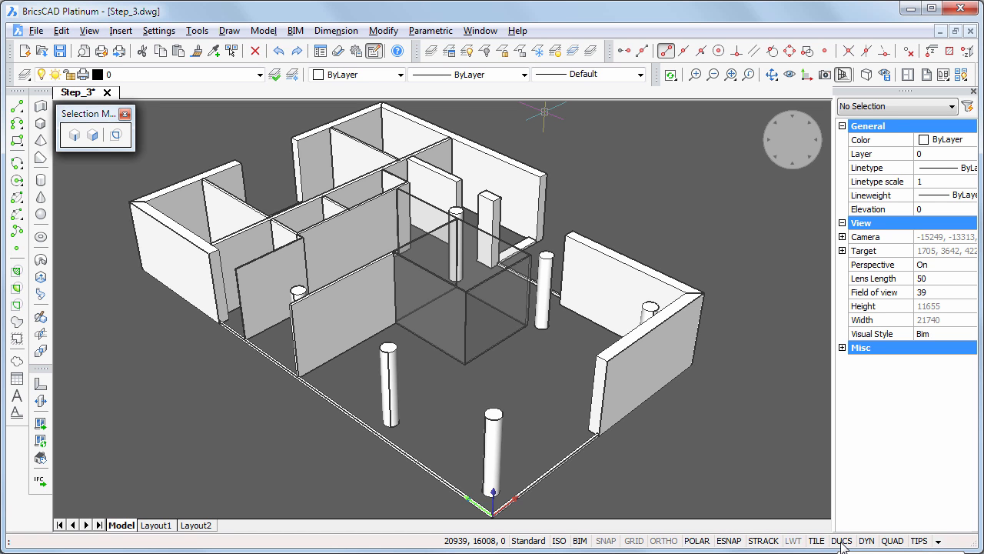
mouse_move(756, 469)
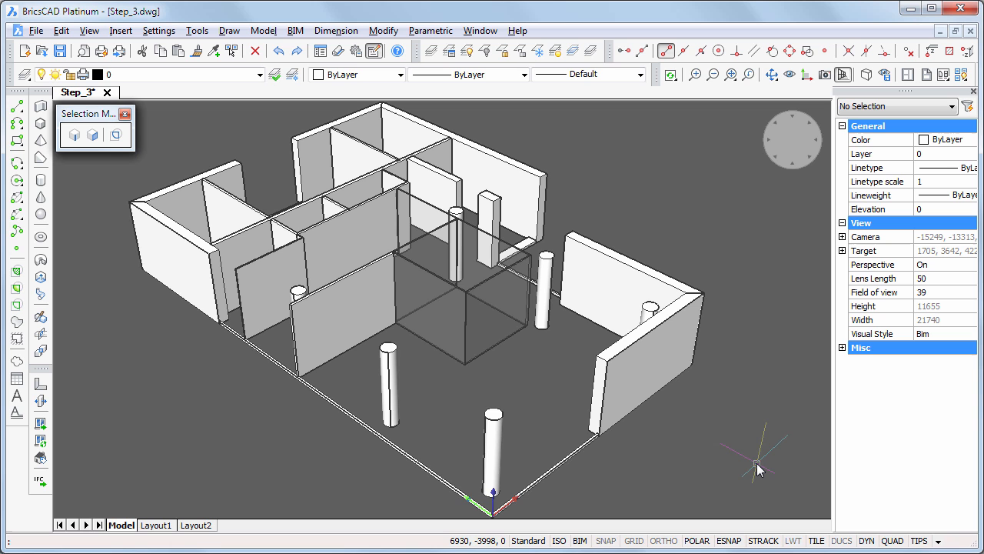
mouse_move(218, 495)
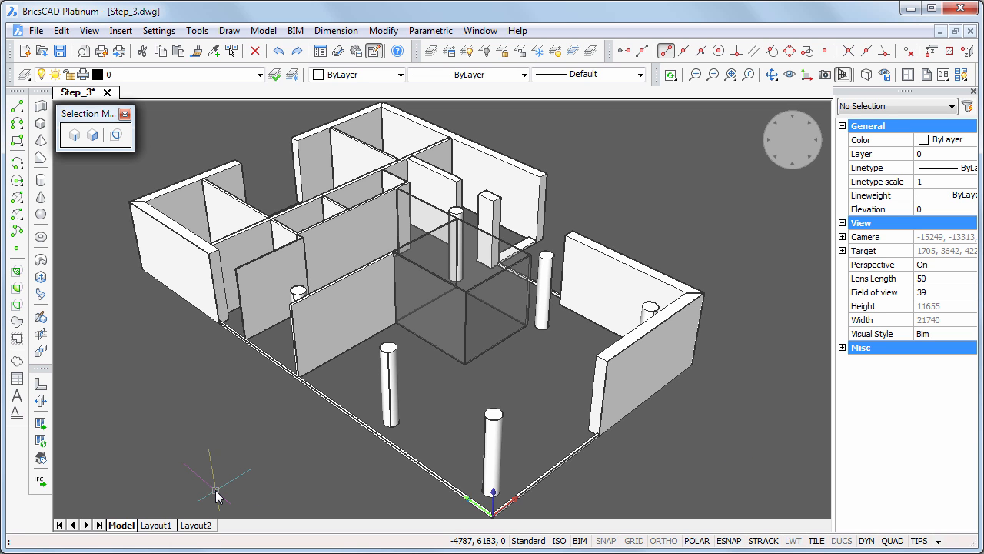
Start the UCS command in Step_3.dwg to define a new user coordinate system origin.
text(uc)
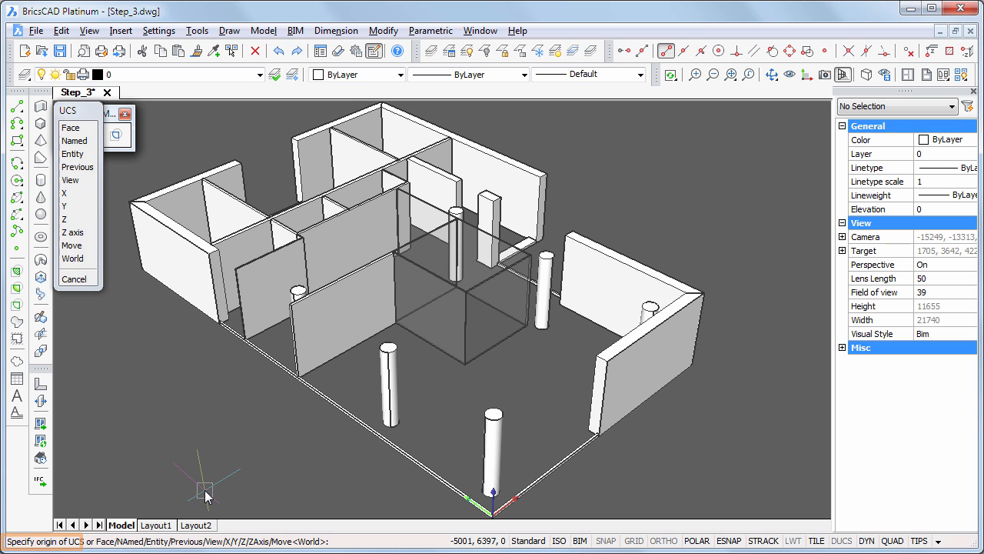
mouse_move(212, 508)
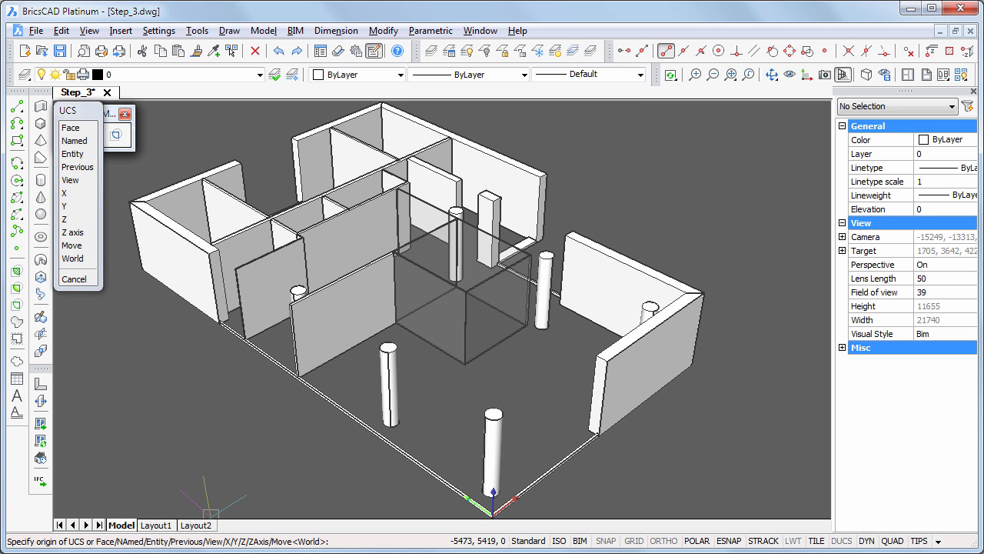
mouse_move(695, 366)
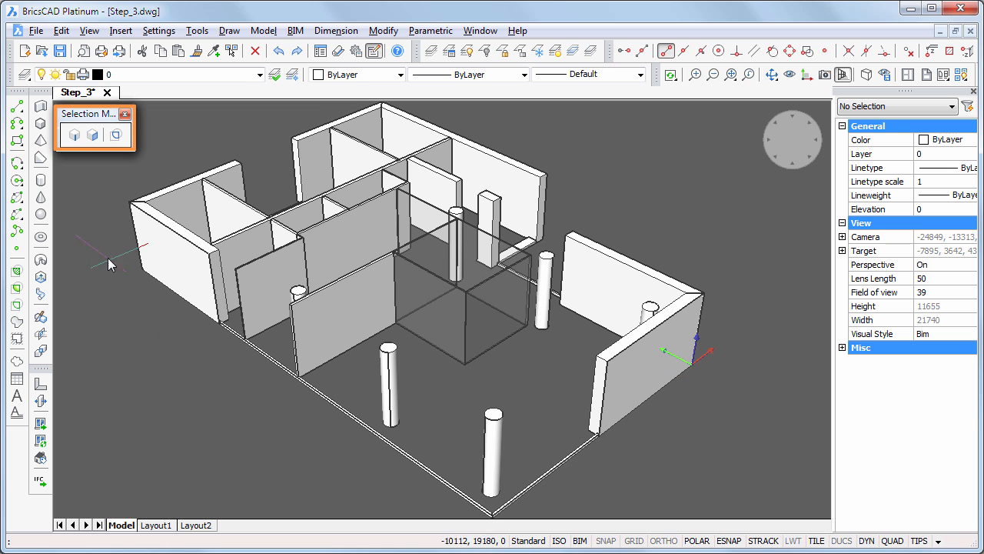
mouse_move(117, 135)
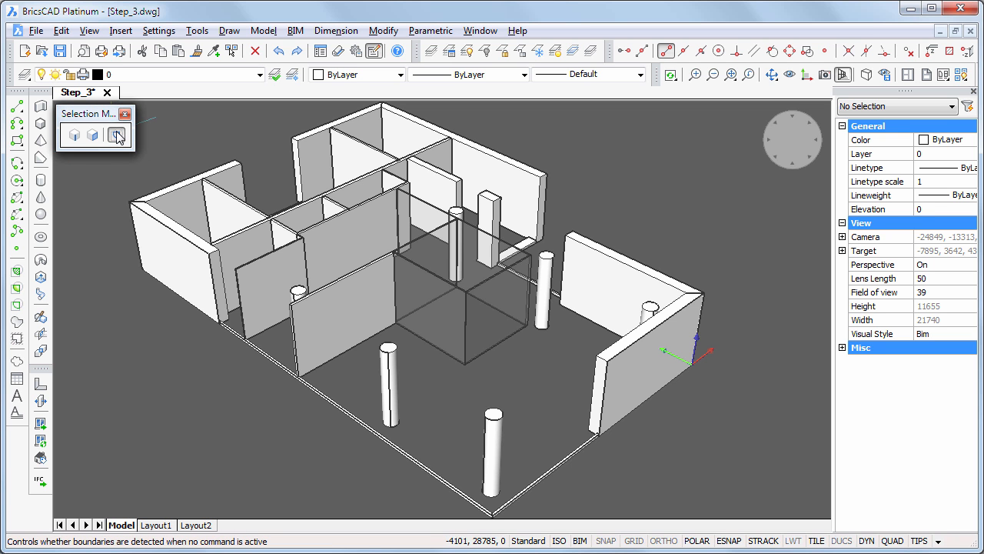
Enable automatic boundary detection in the Selection Modes toolbar with Floor_0 as current layer.
click(260, 74)
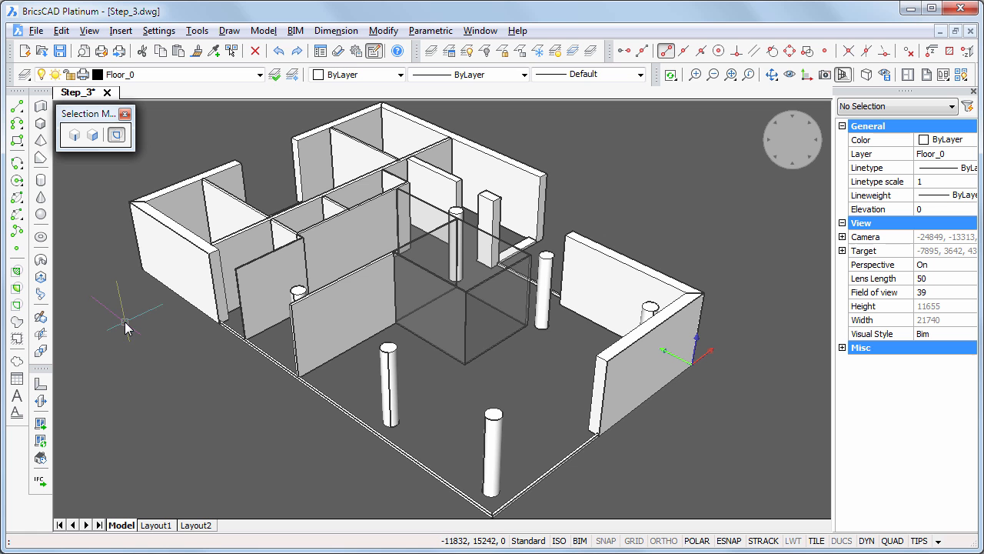
Extrude the enclosed floor area between the walls with DMEXTRUDE to the entered floor thickness.
click(461, 412)
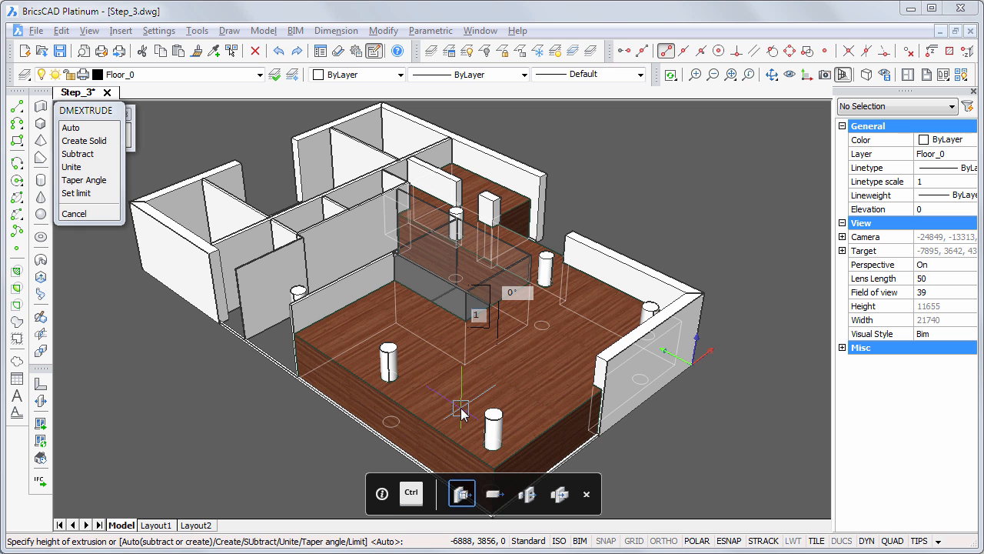
text(00)
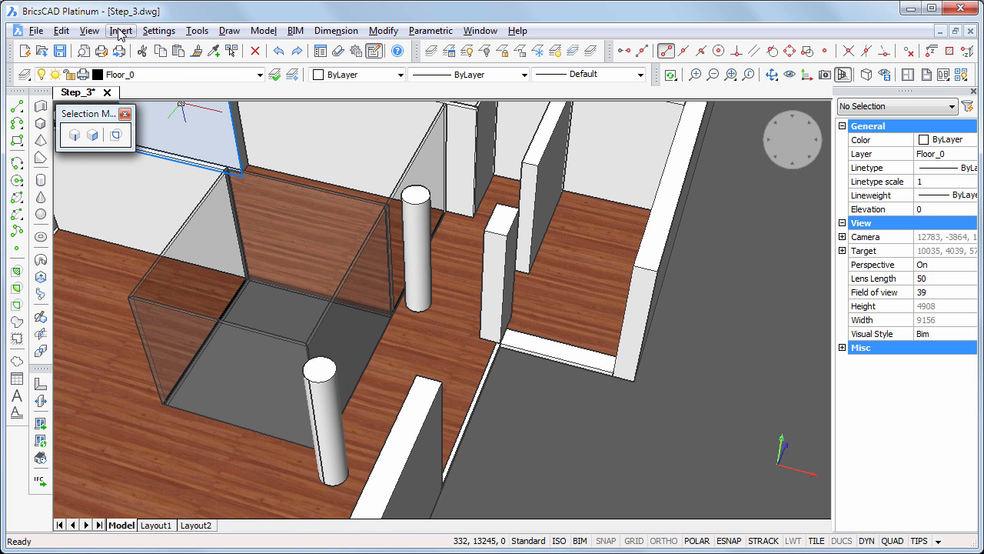
Insert Stair.dwg as a block via Insert Block, leaving its insertion point to be picked.
click(120, 31)
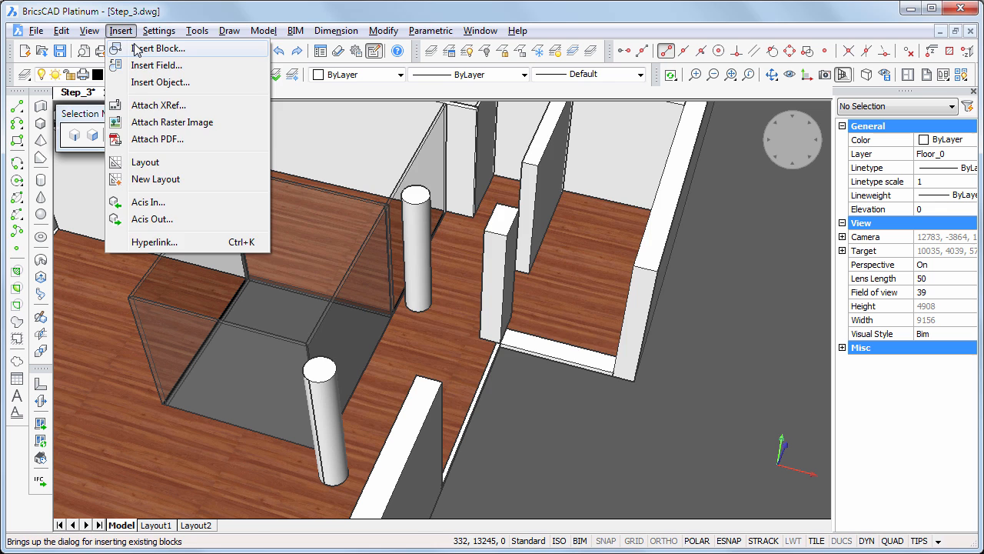
click(159, 48)
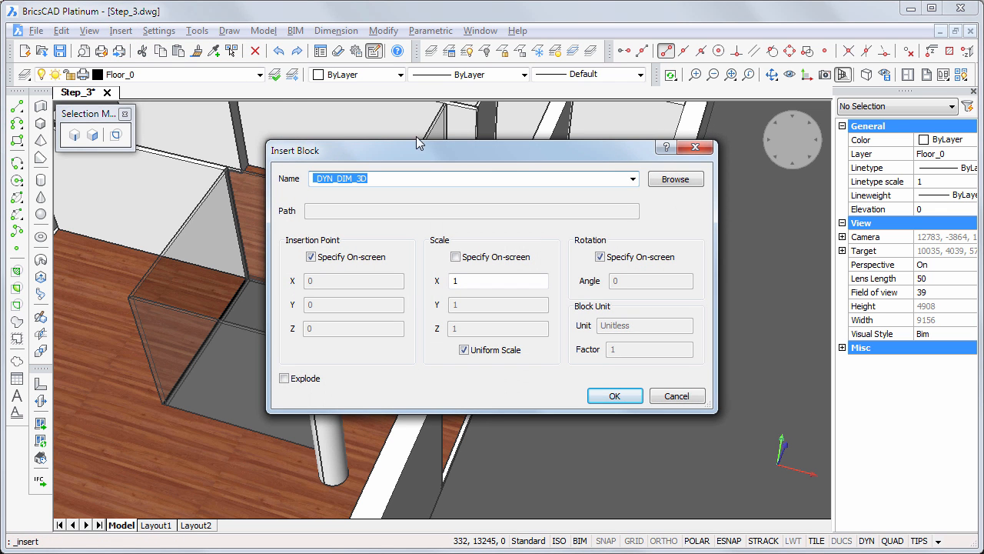
click(673, 178)
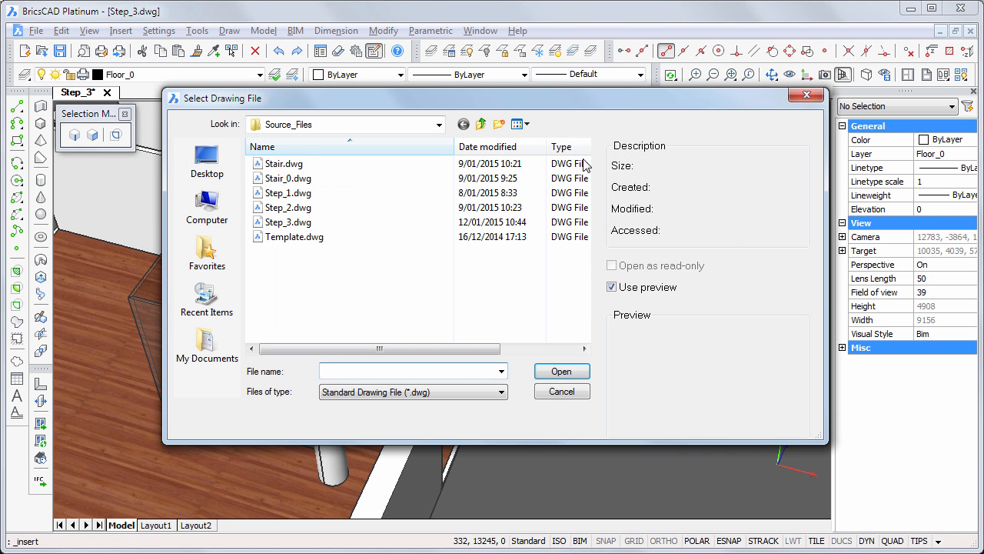
mouse_move(283, 163)
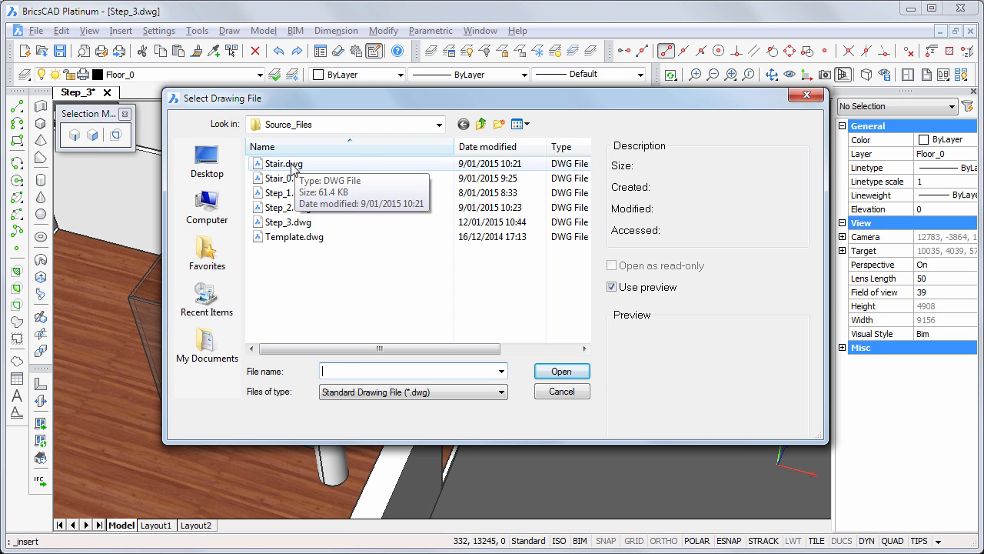
click(283, 163)
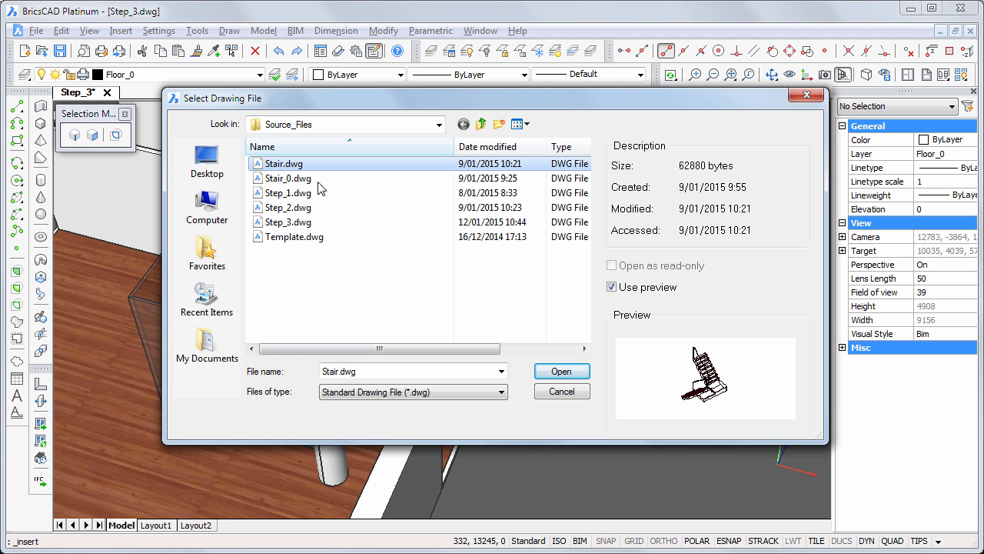
click(561, 371)
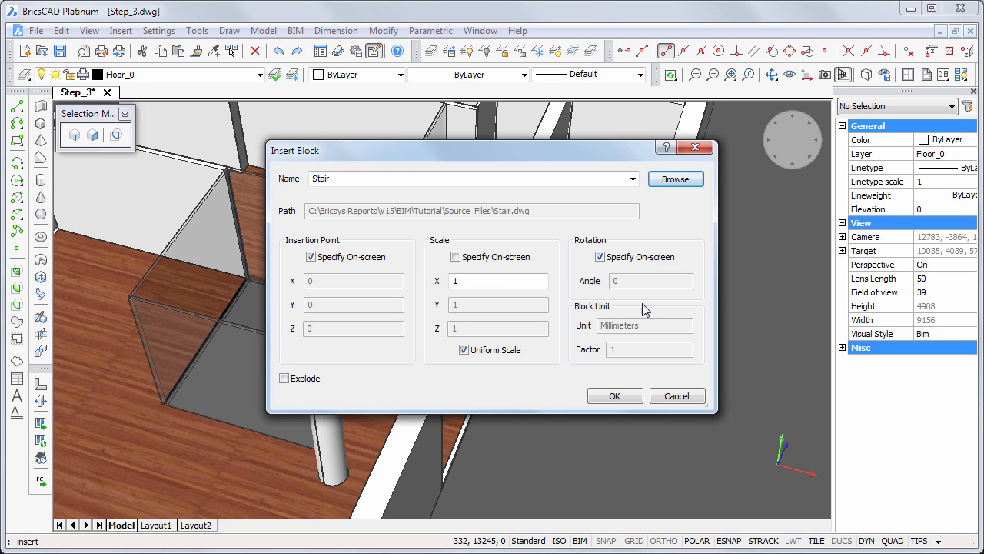
click(615, 395)
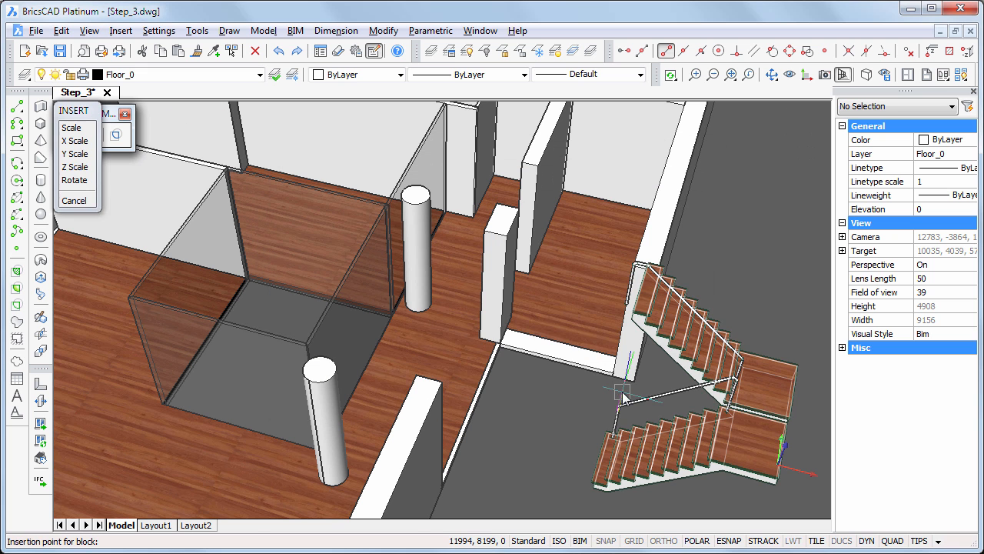